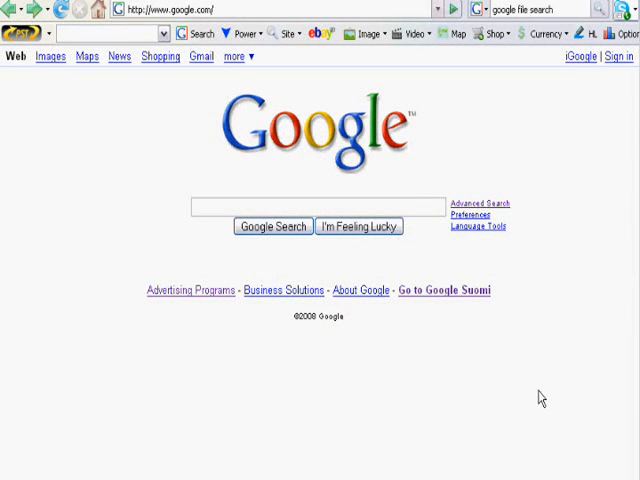
mouse_move(503, 397)
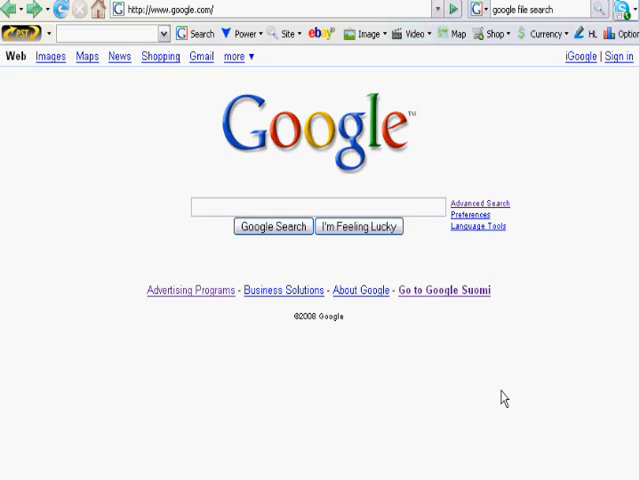
mouse_move(561, 123)
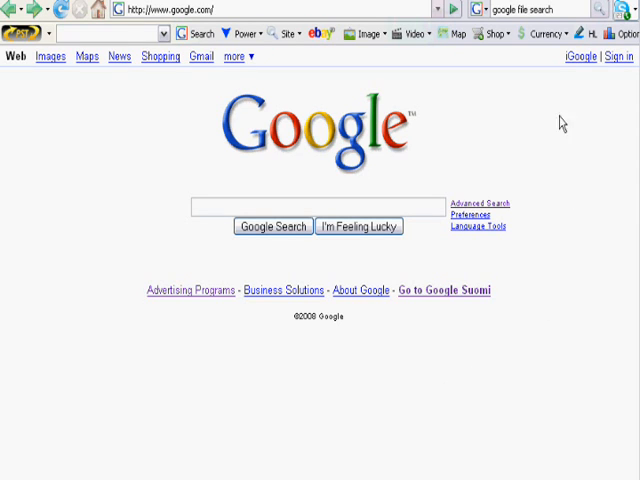
mouse_move(186, 124)
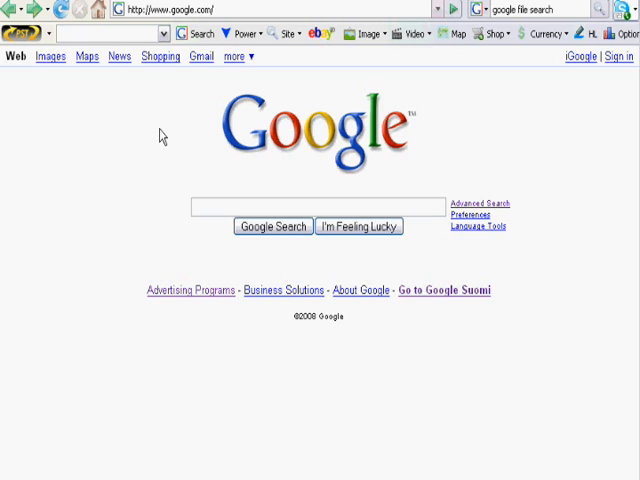
mouse_move(169, 164)
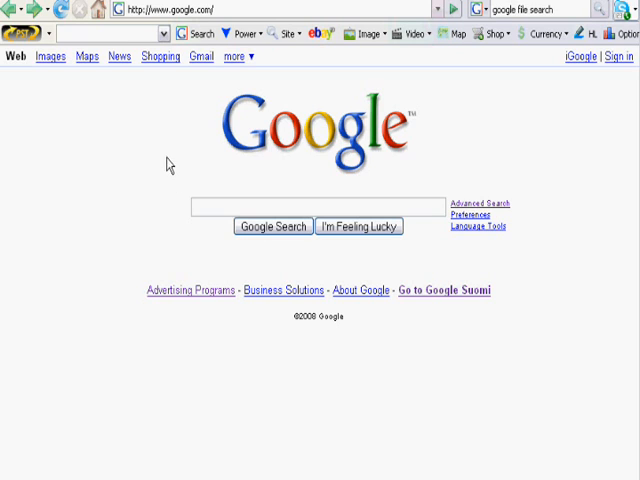
mouse_move(193, 159)
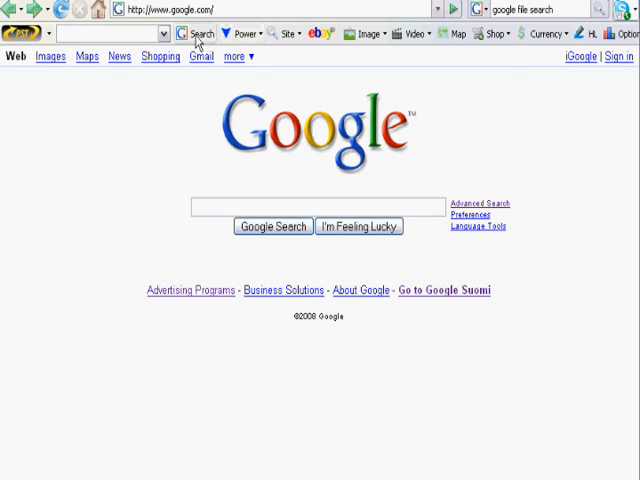
Show the Power dropdown's File Type choices, PDF through Flash, then the Occurrences option.
left_click(242, 33)
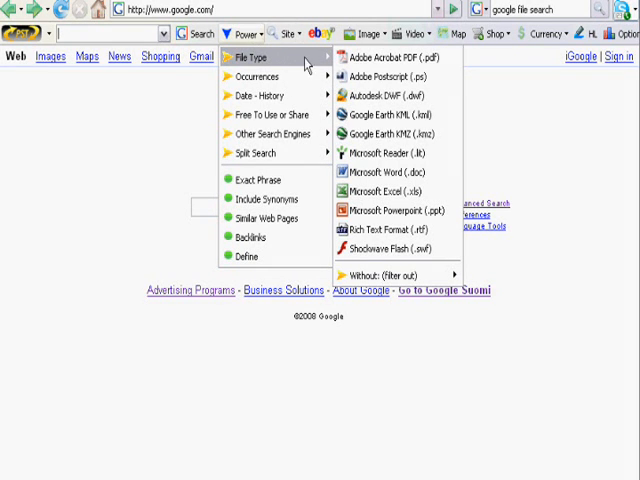
mouse_move(390, 96)
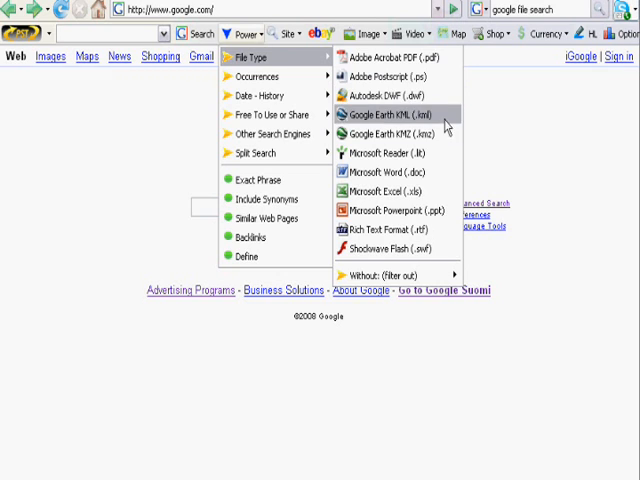
mouse_move(400, 172)
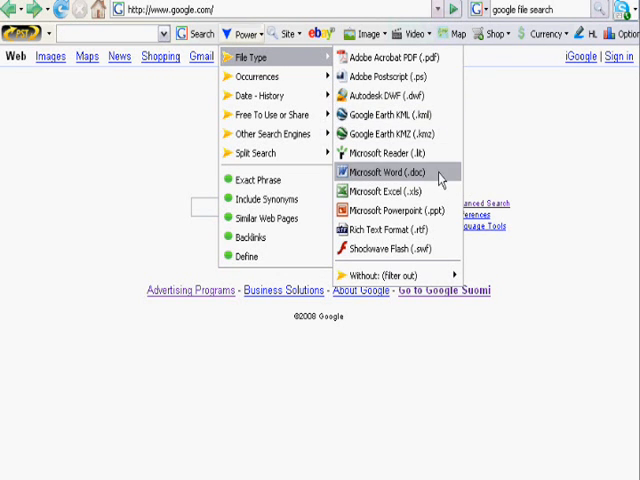
mouse_move(385, 152)
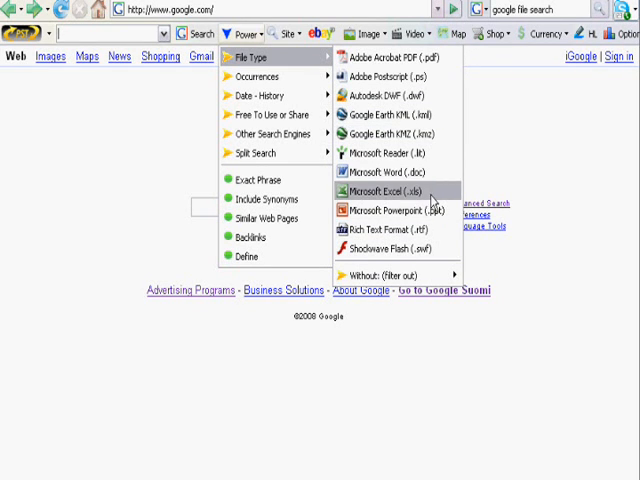
mouse_move(385, 230)
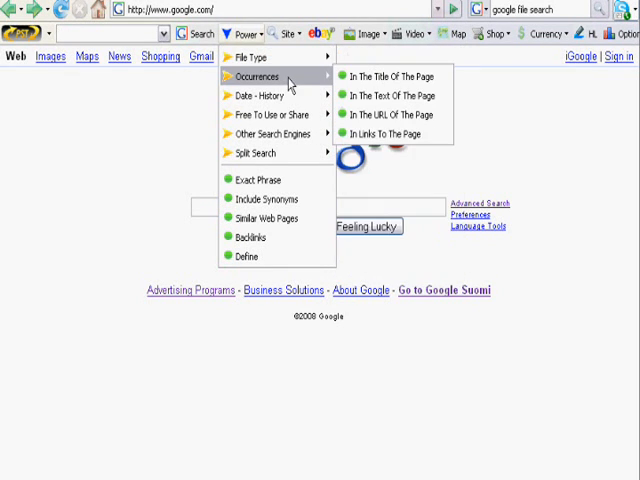
mouse_move(260, 180)
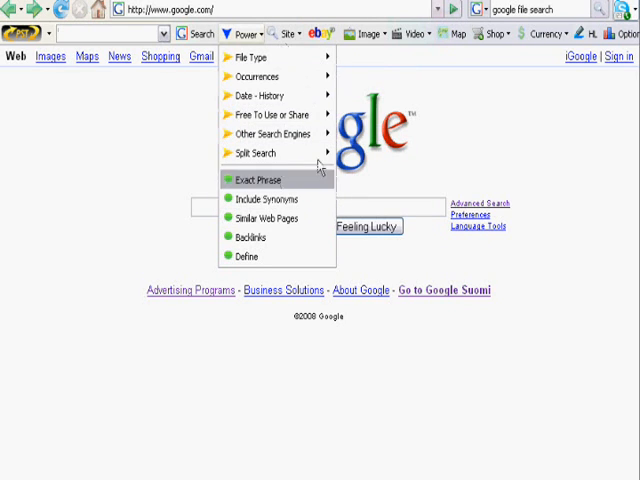
mouse_move(260, 76)
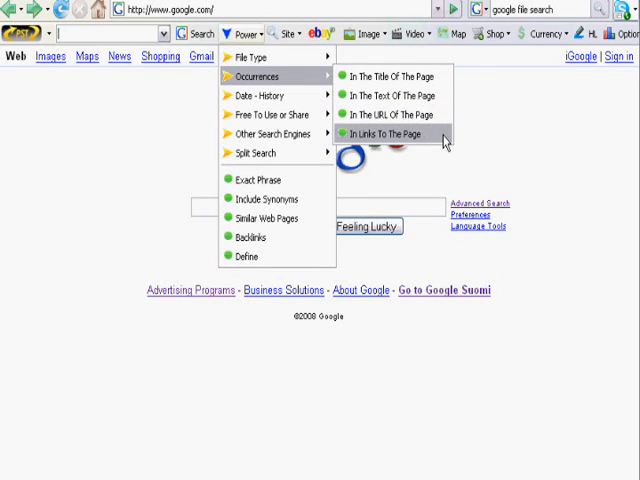
mouse_move(425, 152)
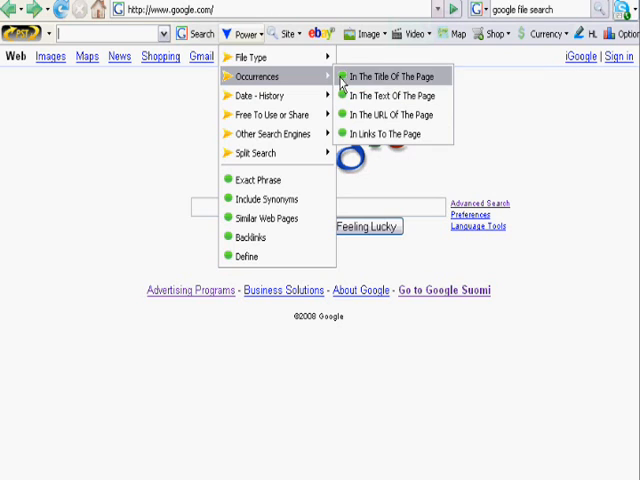
mouse_move(265, 96)
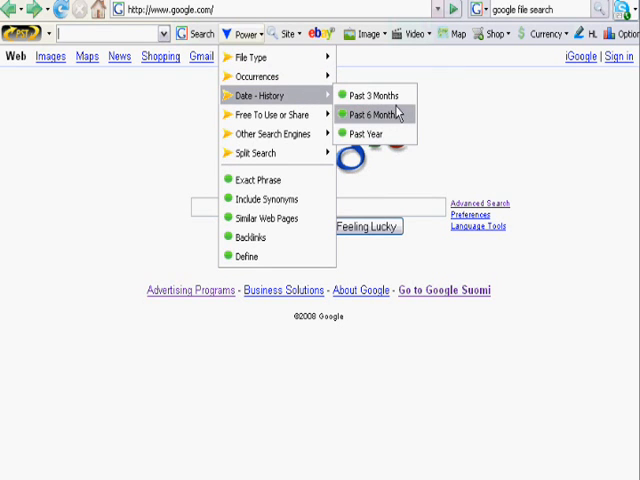
mouse_move(263, 114)
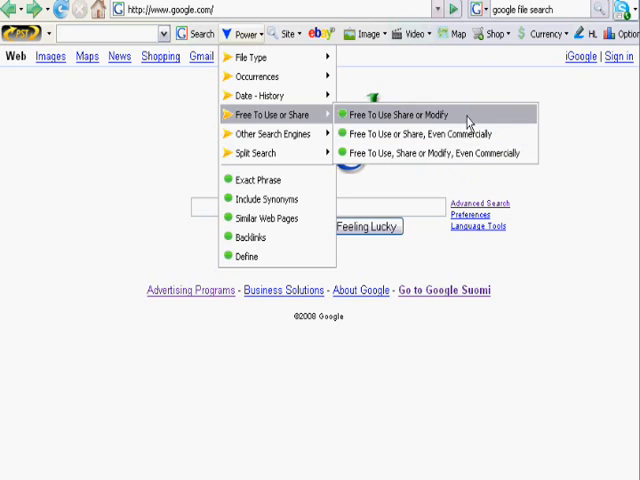
mouse_move(367, 82)
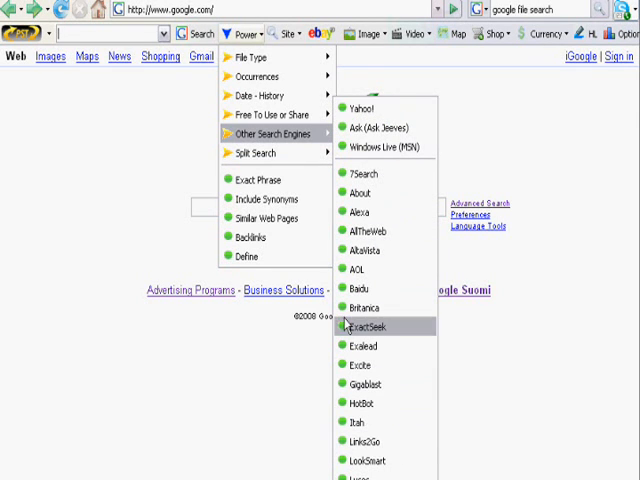
mouse_move(385, 173)
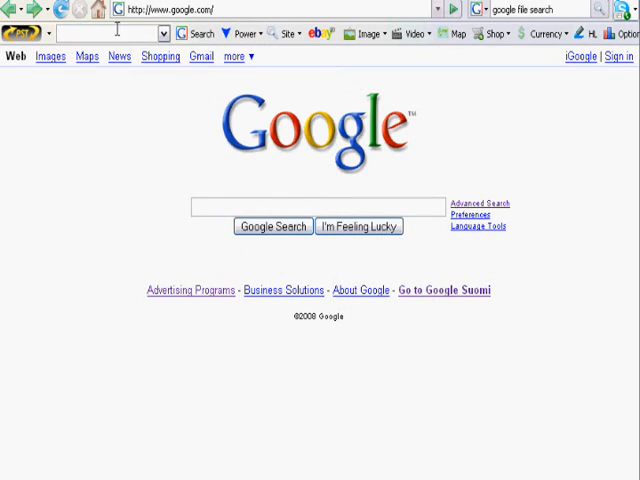
left_click(245, 33)
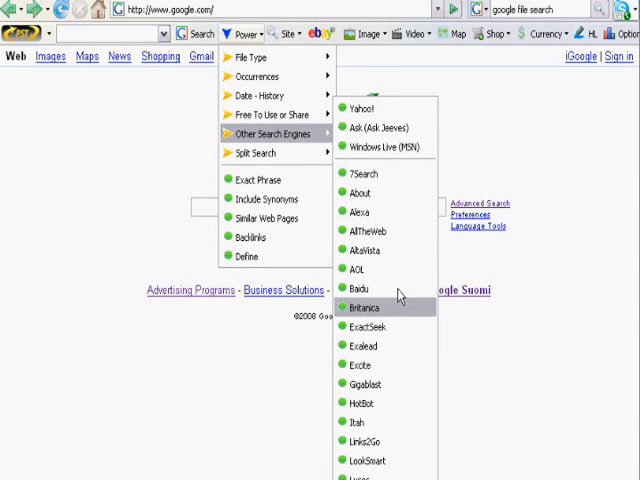
mouse_move(518, 178)
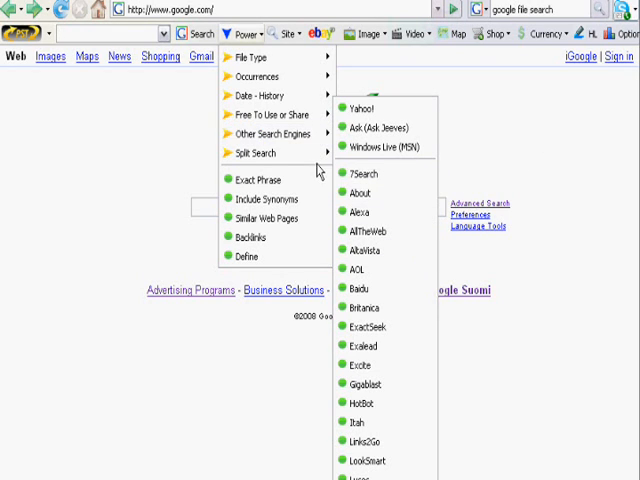
left_click(265, 152)
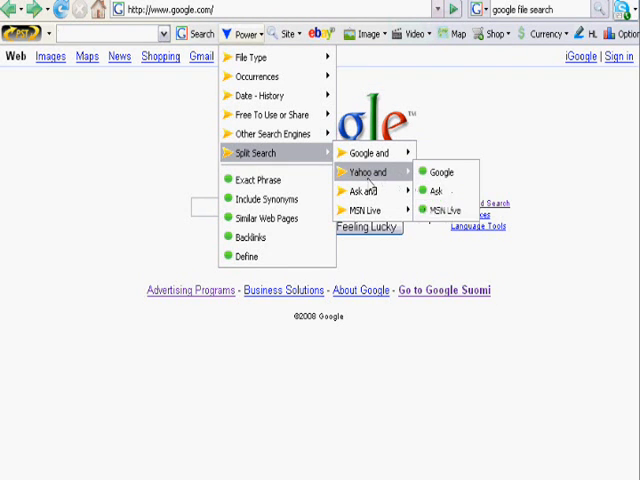
mouse_move(375, 211)
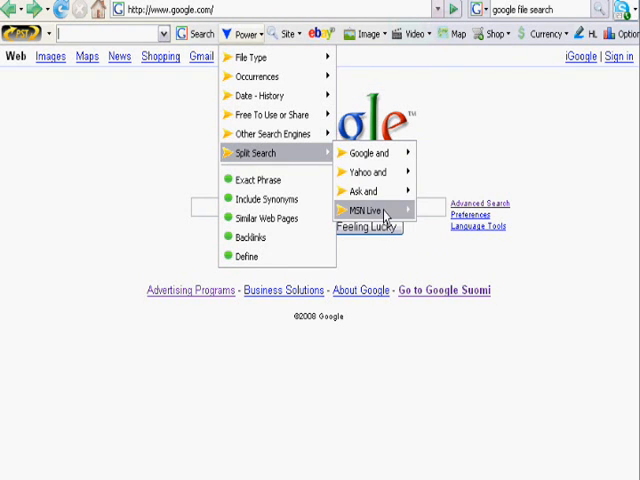
mouse_move(372, 152)
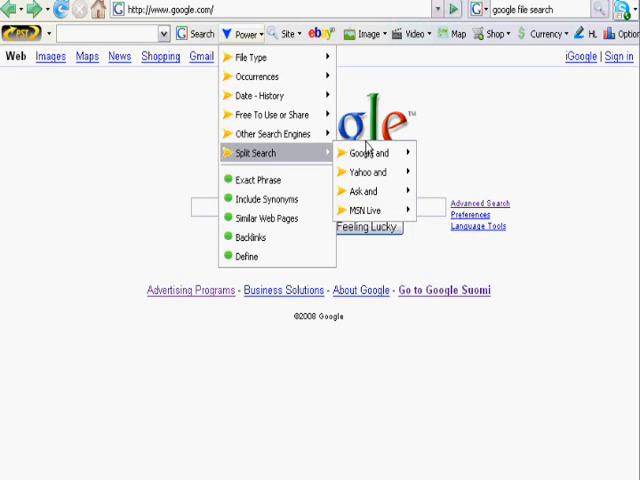
mouse_move(370, 191)
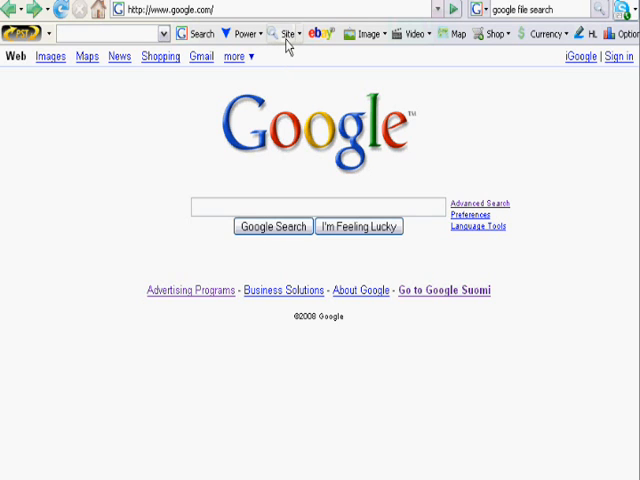
mouse_move(310, 75)
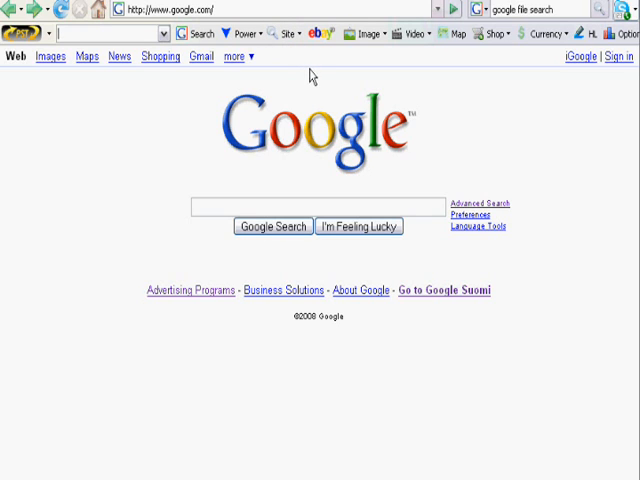
mouse_move(323, 250)
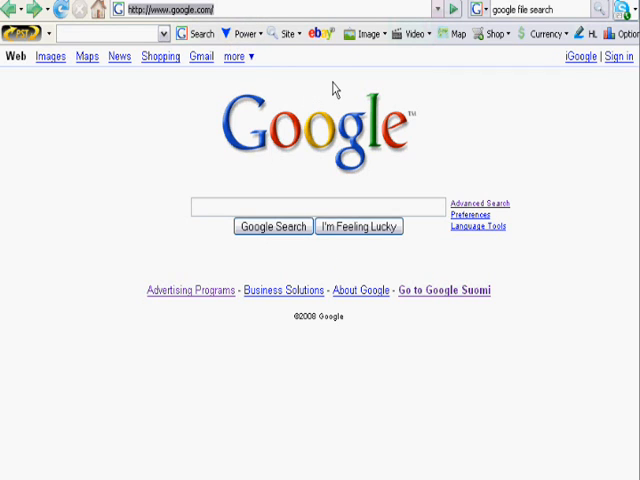
Enter nasa.gov as the site address in the address bar.
type("nasa")
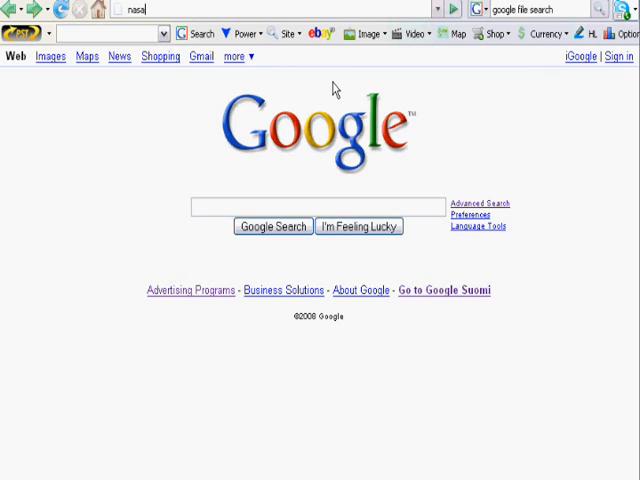
type(".gov")
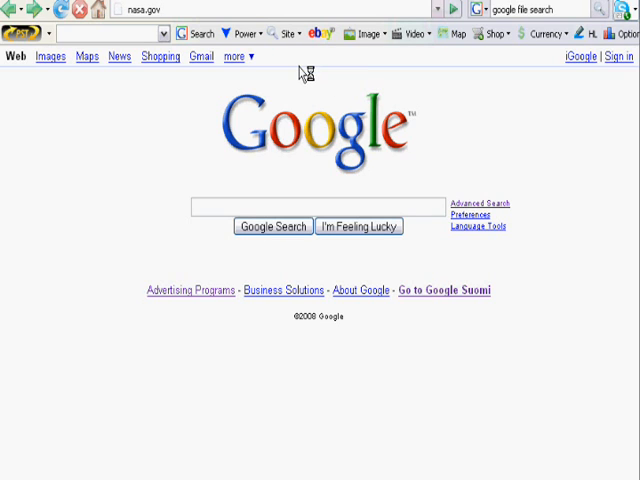
mouse_move(335, 70)
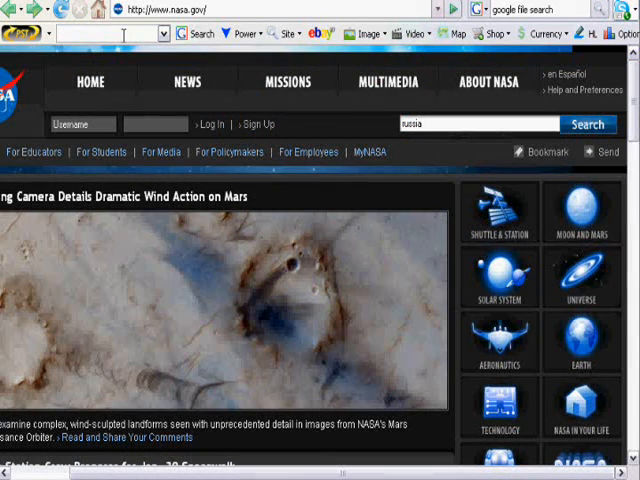
type("russia")
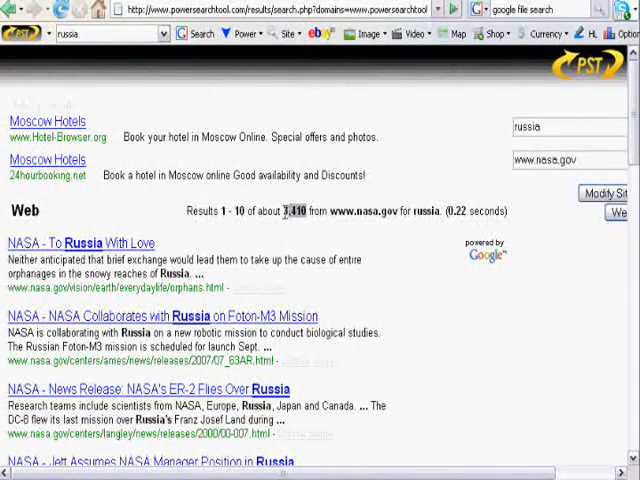
mouse_move(365, 235)
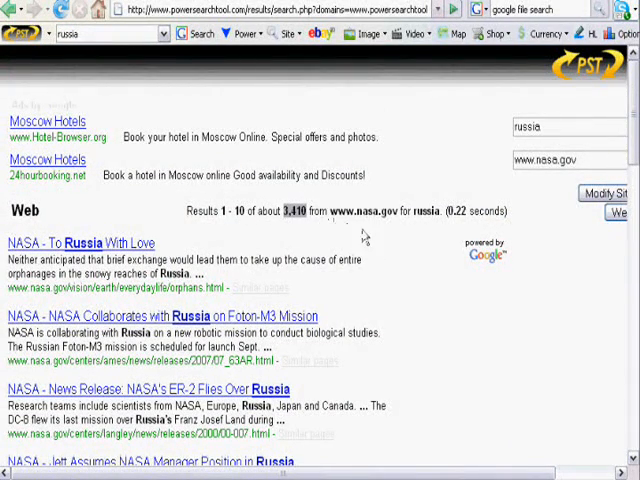
scroll("down", 3)
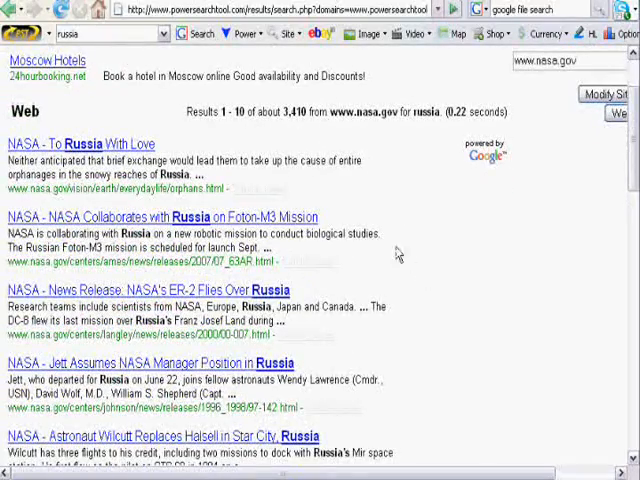
Return to nasa.gov and browse Google Images results for 'russia' from that site.
left_click(290, 33)
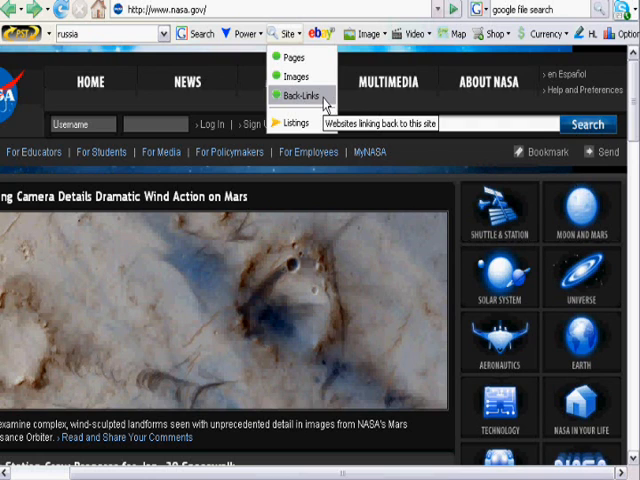
mouse_move(294, 122)
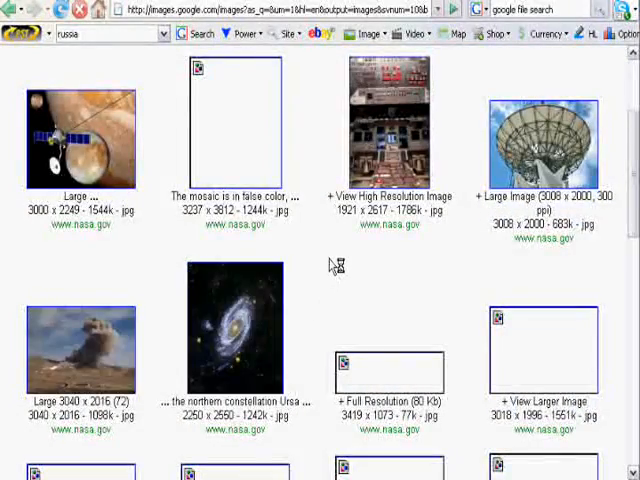
scroll("down", 3)
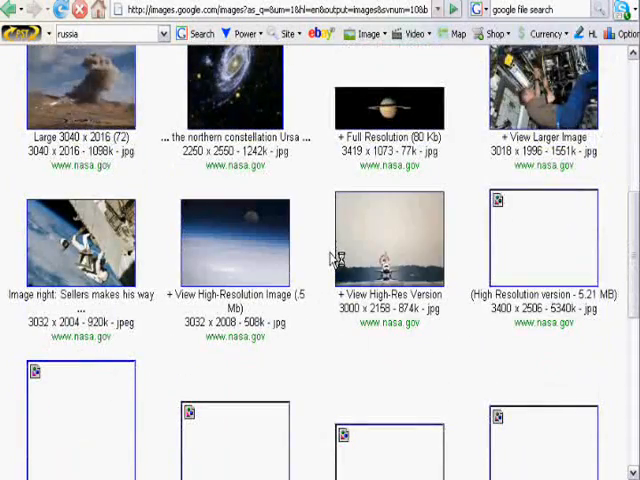
scroll("down", 3)
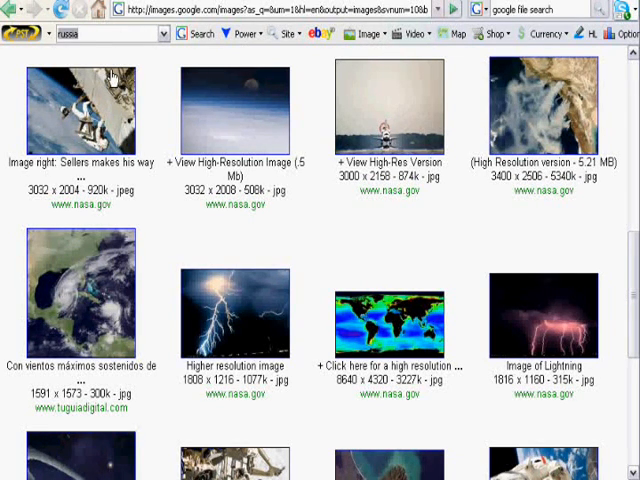
Image-search 'tasmania' and browse Google's roughly 898,000 results.
type("tasmania")
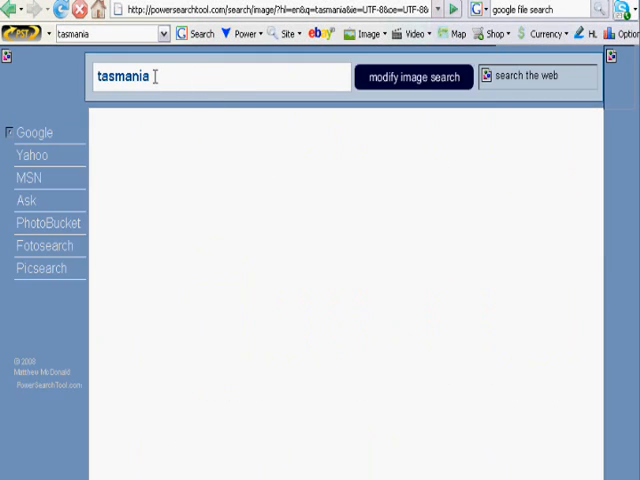
left_click(538, 76)
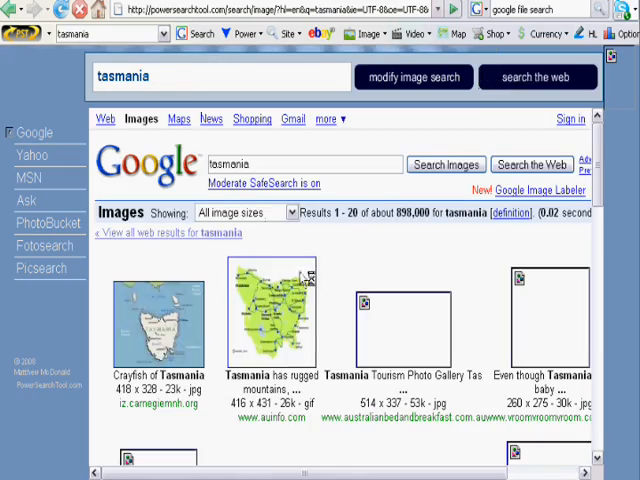
scroll("down", 3)
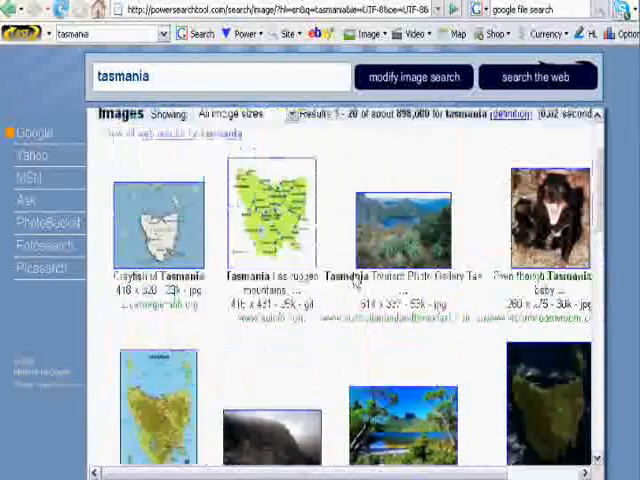
Scroll Yahoo's tasmania image results, then switch the results to MSN.
scroll("down", 3)
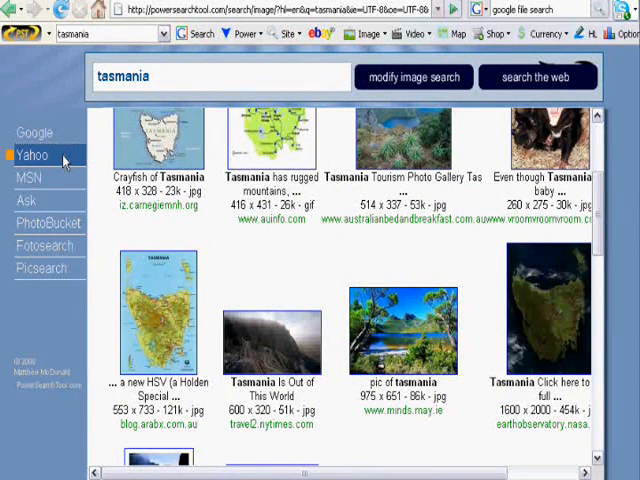
mouse_move(205, 242)
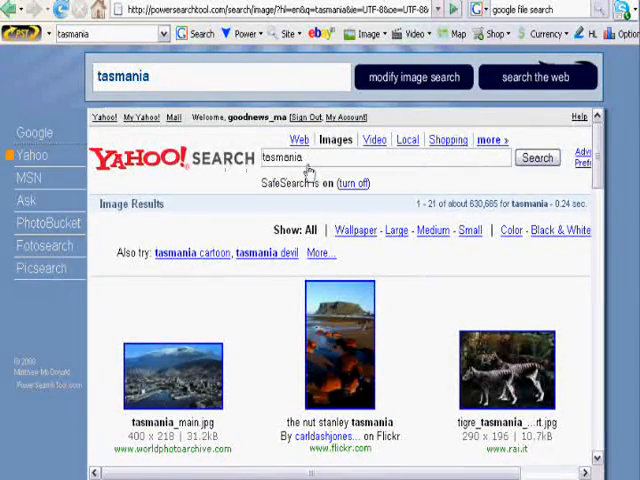
scroll("down", 3)
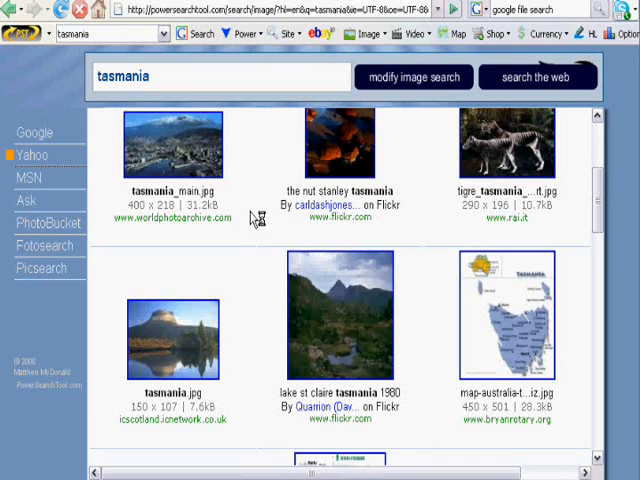
left_click(28, 177)
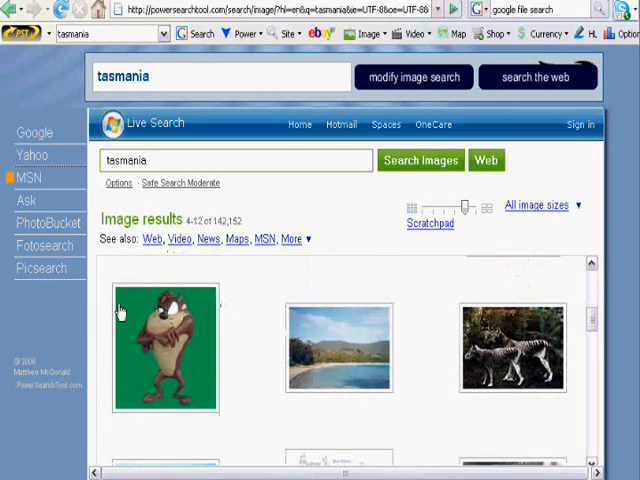
mouse_move(45, 223)
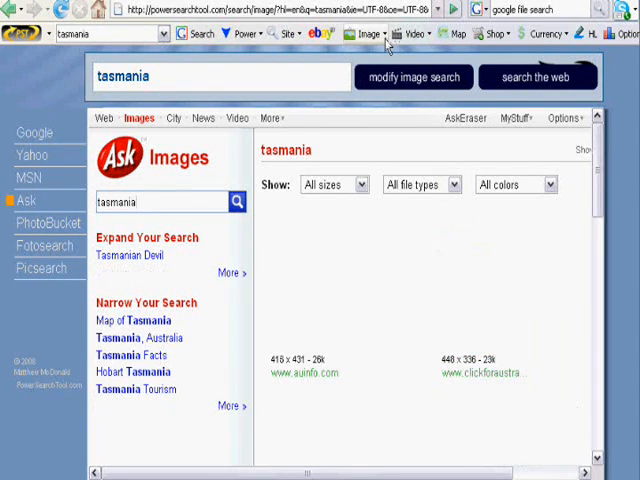
Browse Google's grayscale-only tasmania images, about 25,100 results.
left_click(352, 34)
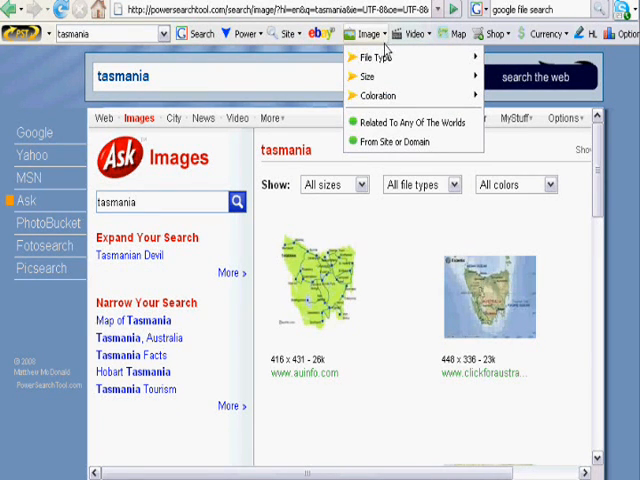
mouse_move(375, 57)
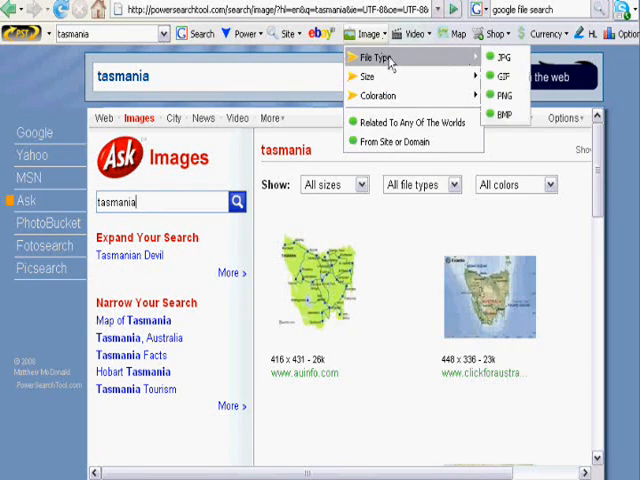
mouse_move(504, 95)
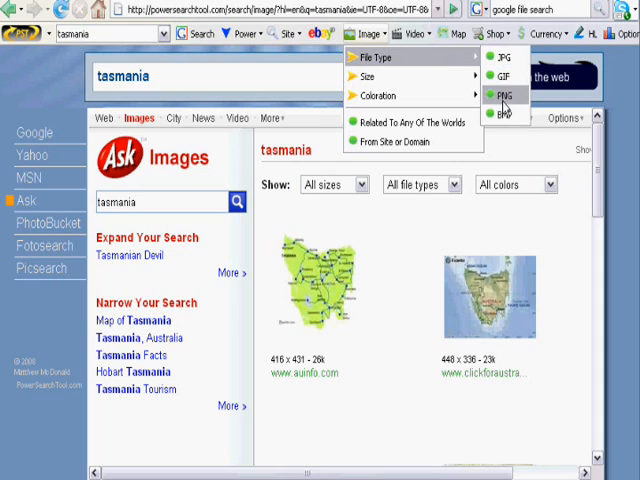
mouse_move(369, 76)
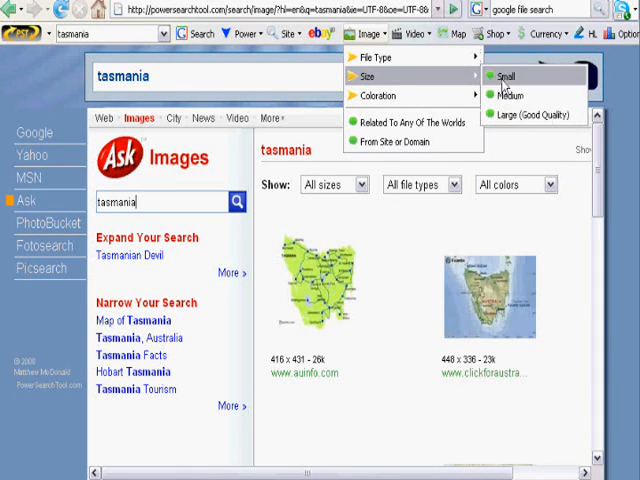
mouse_move(377, 95)
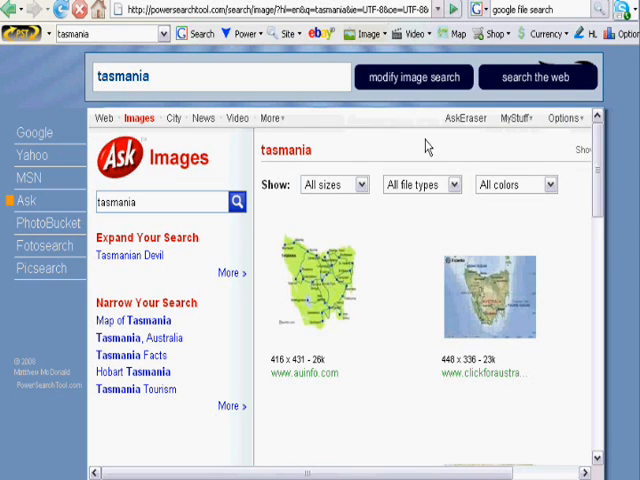
mouse_move(357, 140)
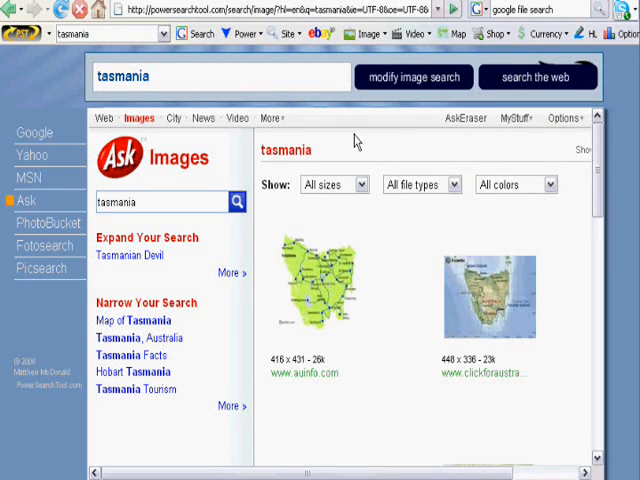
left_click(35, 132)
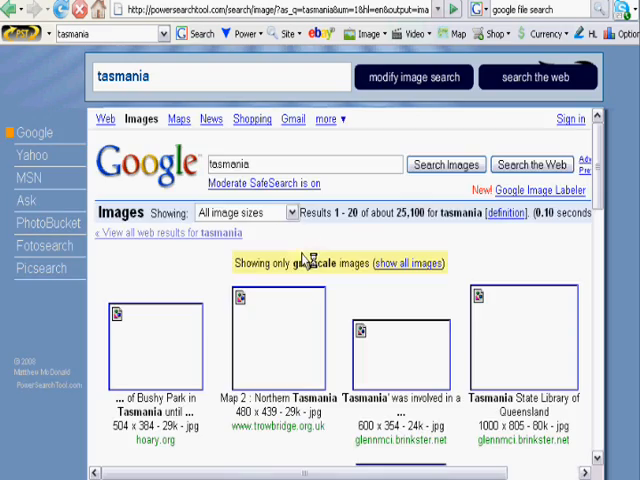
scroll("down", 3)
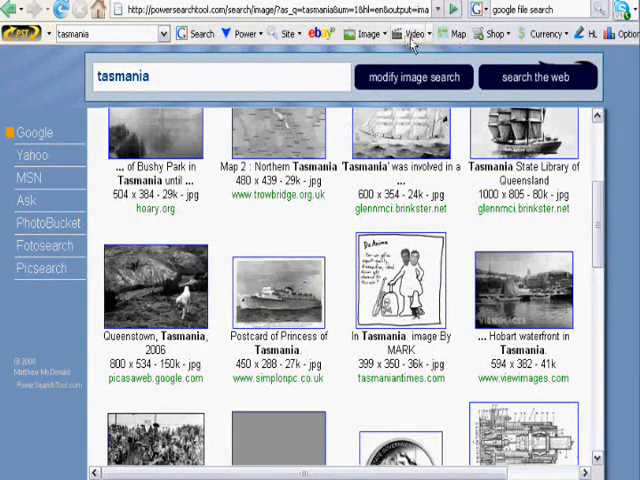
mouse_move(411, 35)
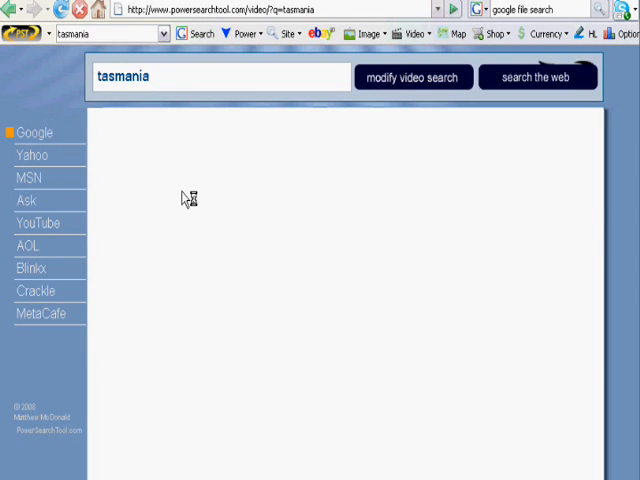
Scroll Blinkx's tasmania videos, then return to Google Video's roughly 3,668 results.
left_click(35, 132)
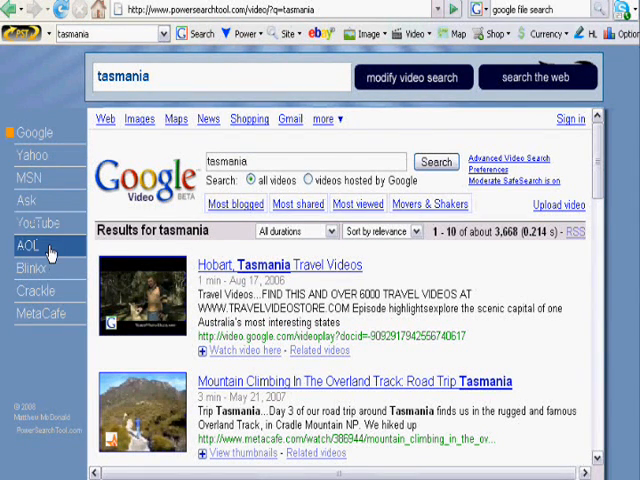
mouse_move(42, 313)
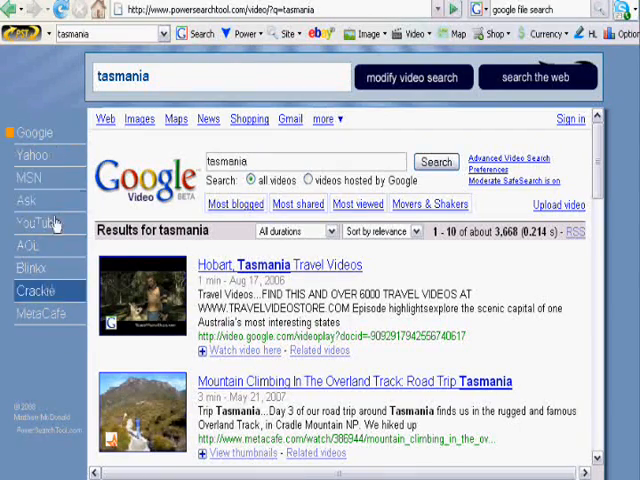
scroll("down", 3)
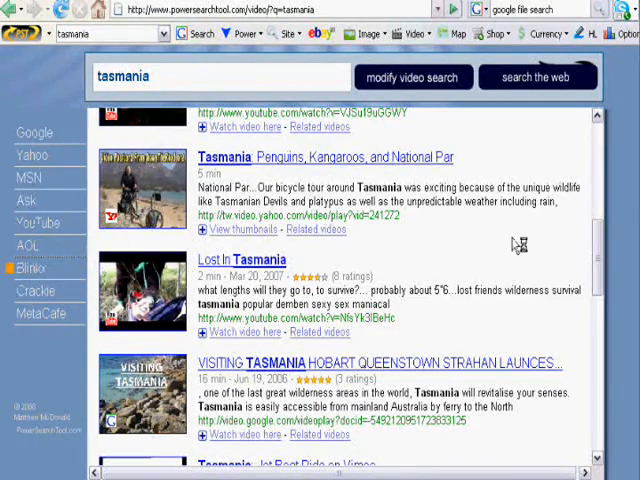
left_click(410, 33)
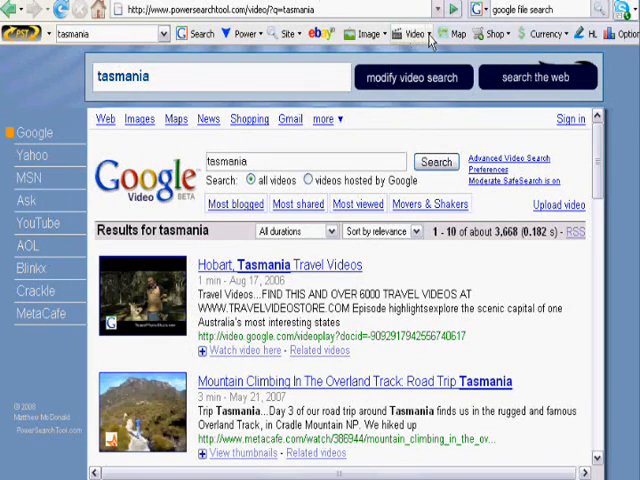
Go from the Video dropdown to the PST Options page of toolbar button settings.
left_click(409, 33)
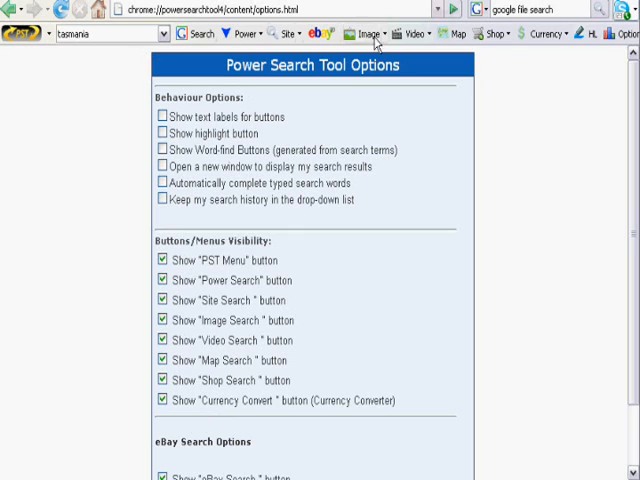
Turn Show eBay Search and Show PST Menu off and back on.
scroll("down", 3)
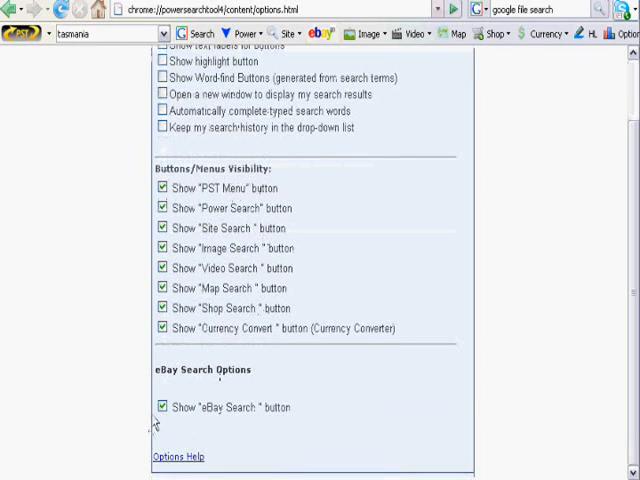
left_click(159, 407)
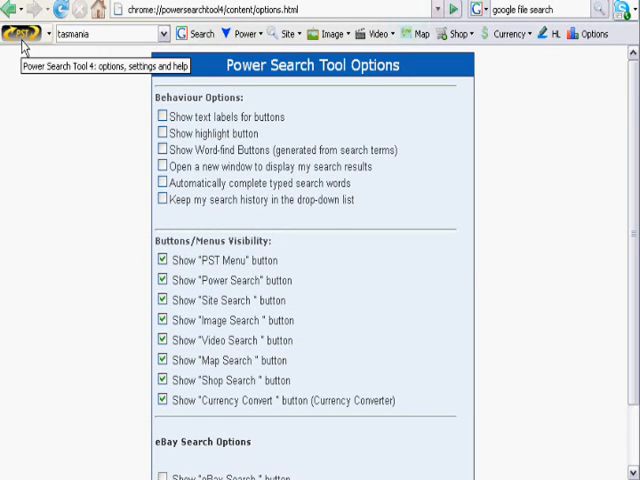
left_click(162, 260)
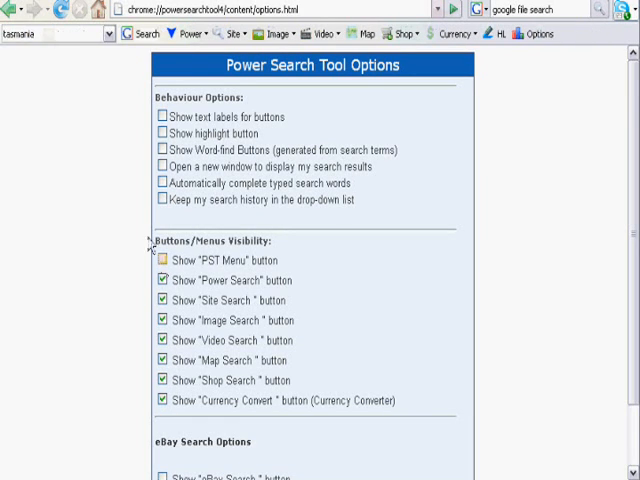
left_click(162, 260)
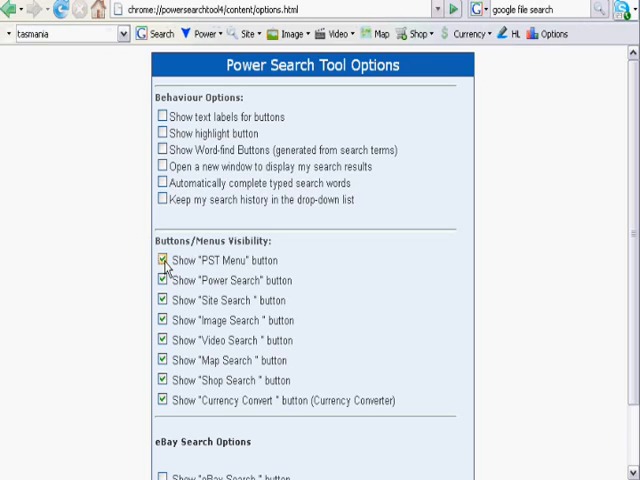
Open the PST menu offering history clearing, update checks, tips and removal.
left_click(30, 33)
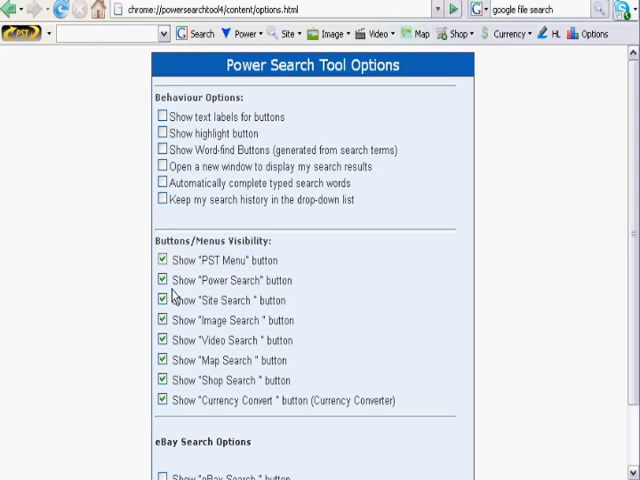
scroll("down", 3)
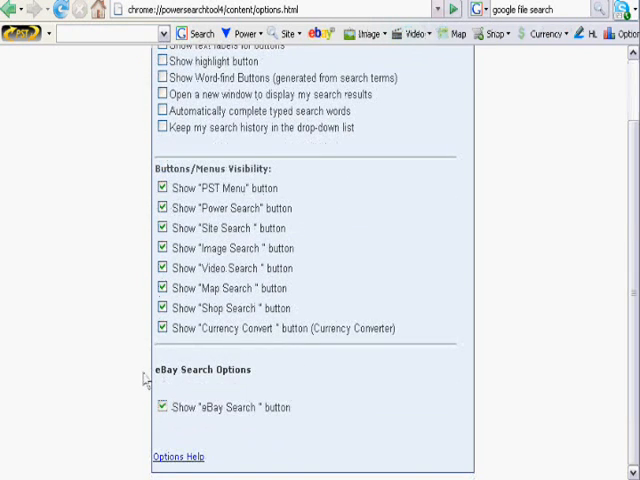
left_click(22, 34)
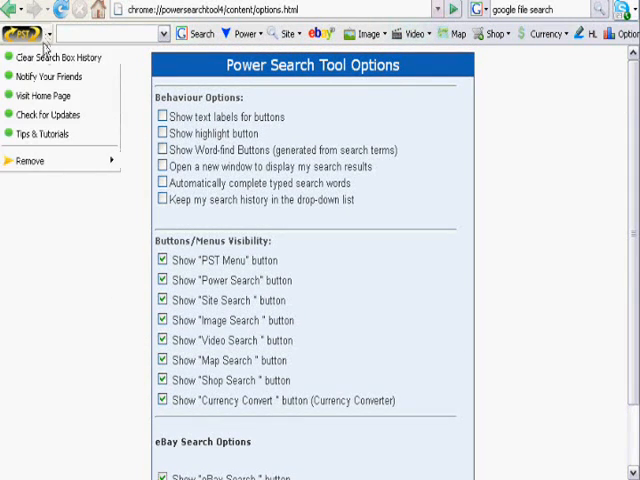